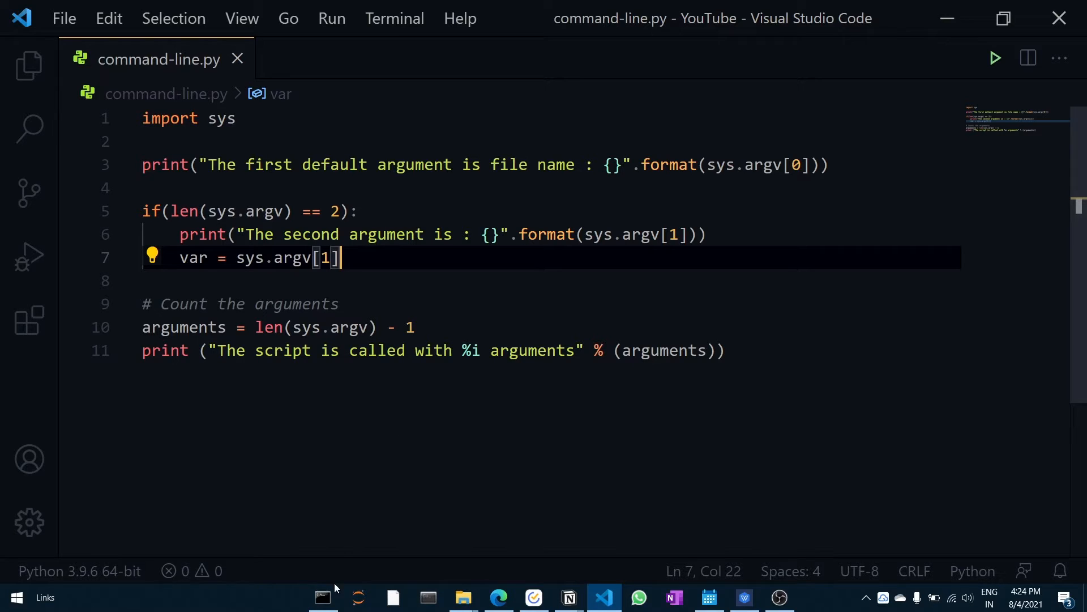
Review the sys.argv-printing code in command-line.py, then bring the Command Prompt to the front
left_click(321, 597)
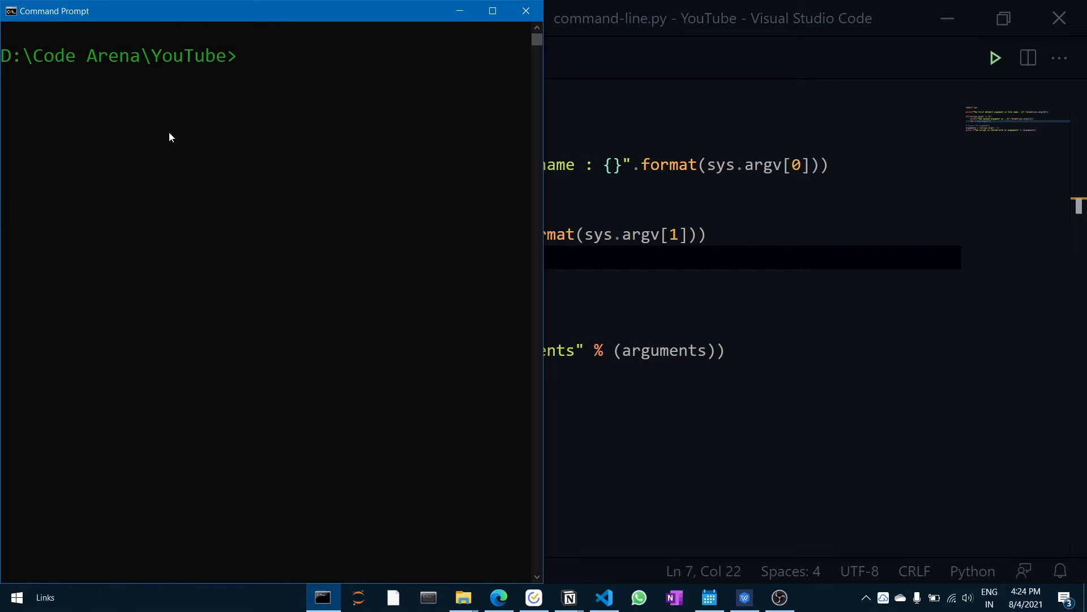
mouse_move(376, 144)
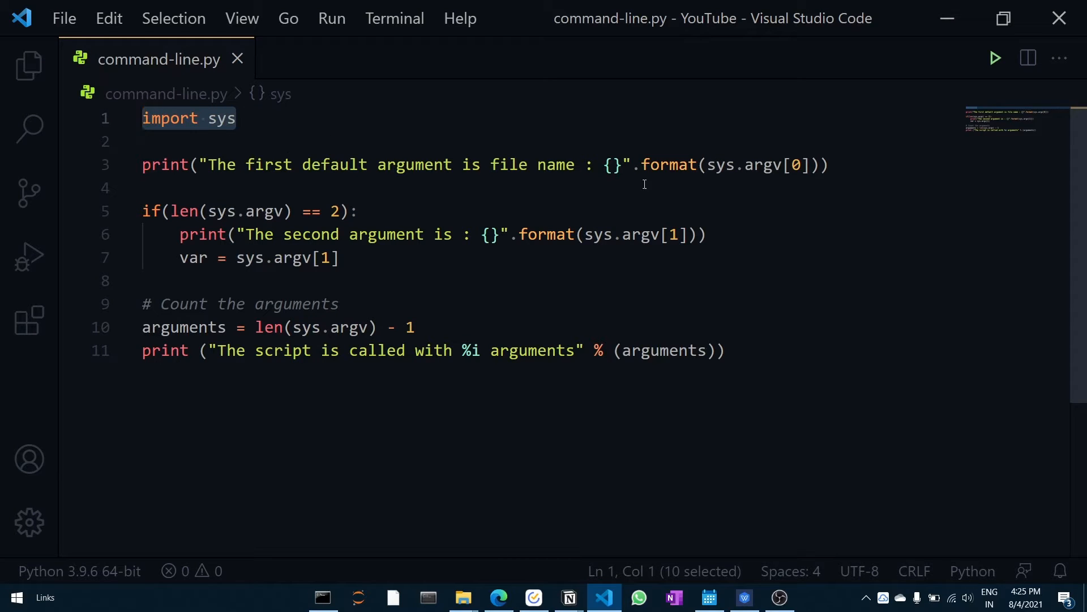
mouse_move(762, 166)
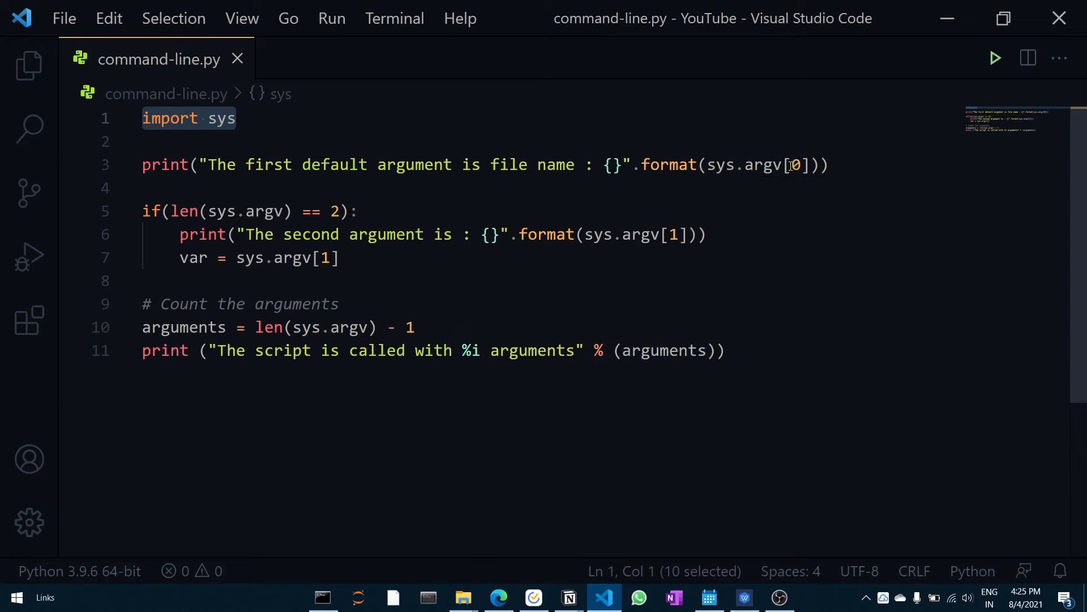
mouse_move(724, 176)
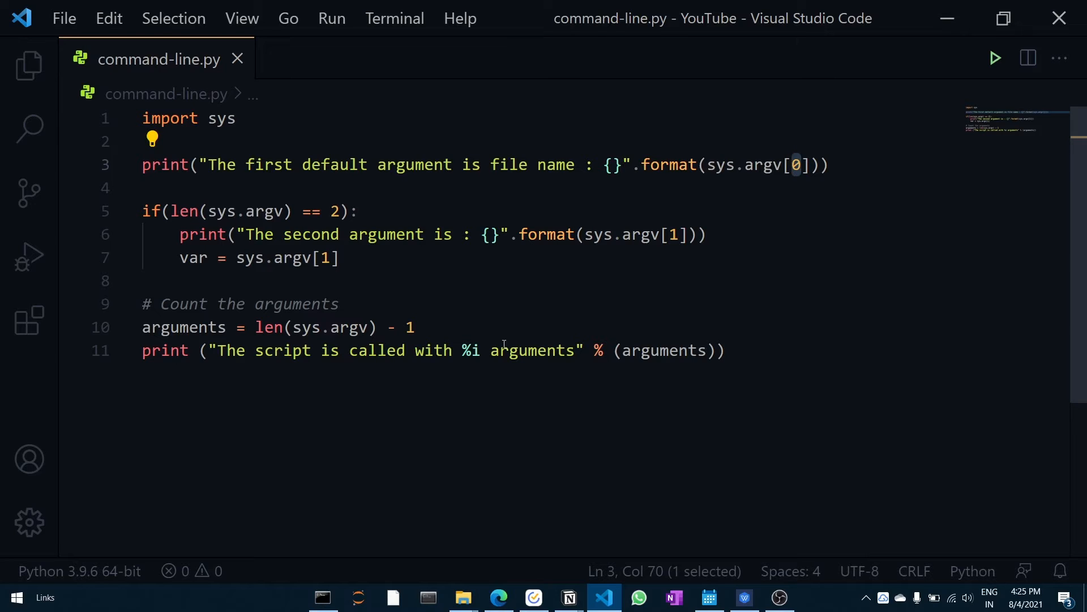
mouse_move(219, 367)
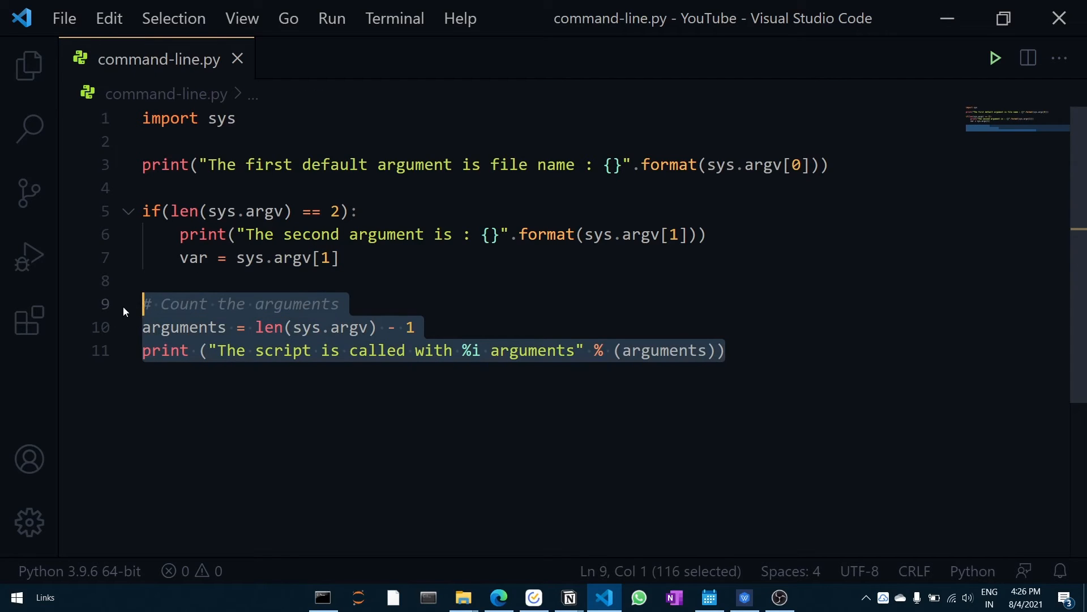
left_click(339, 303)
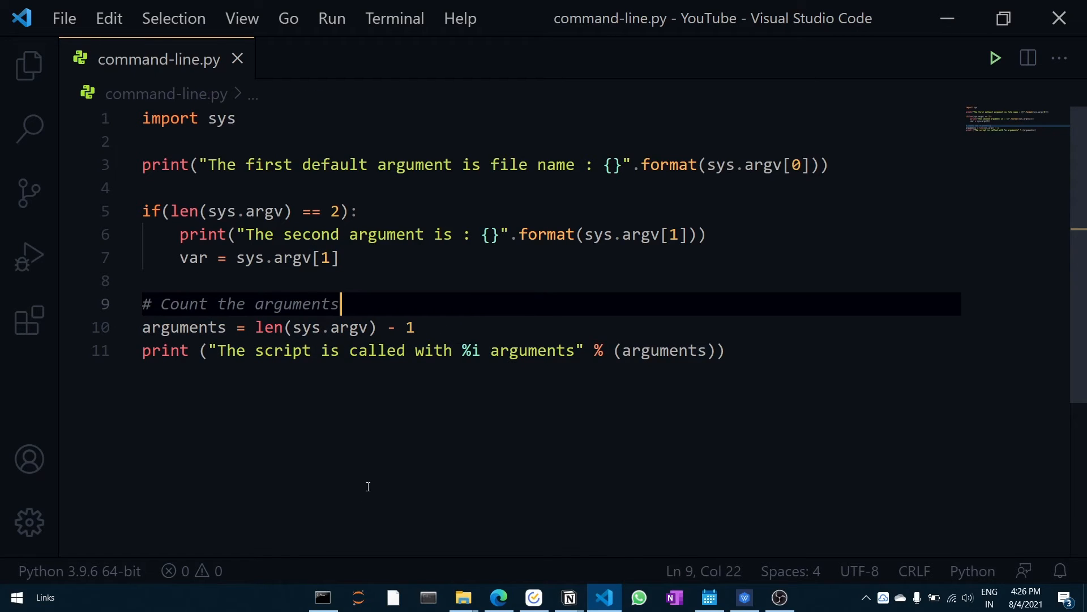
left_click(321, 596)
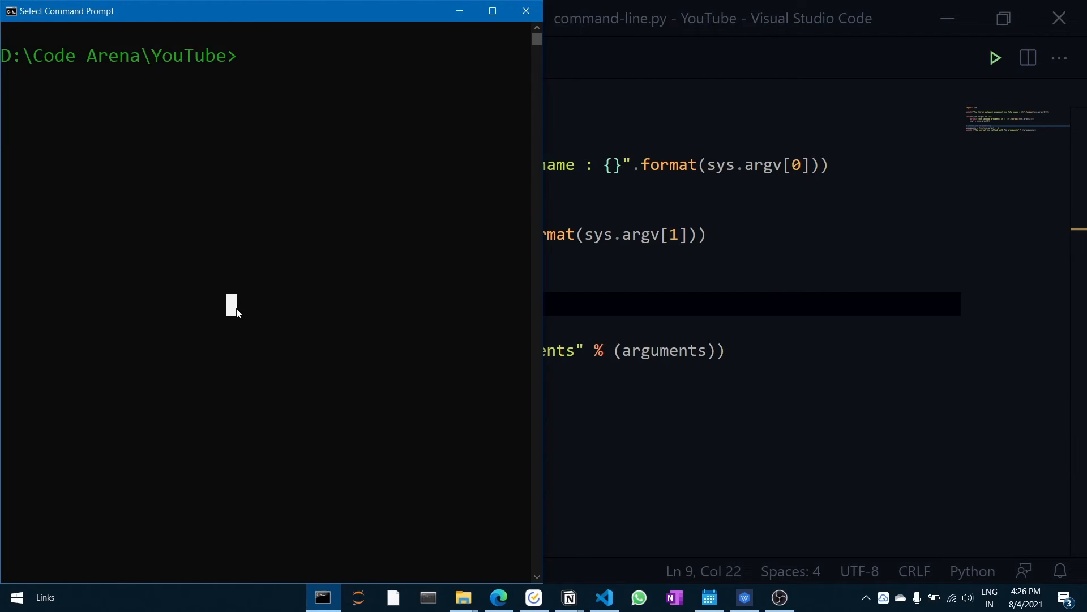
Run 'python command-line.py' with no argument, printing the file name and 0 arguments
type("py")
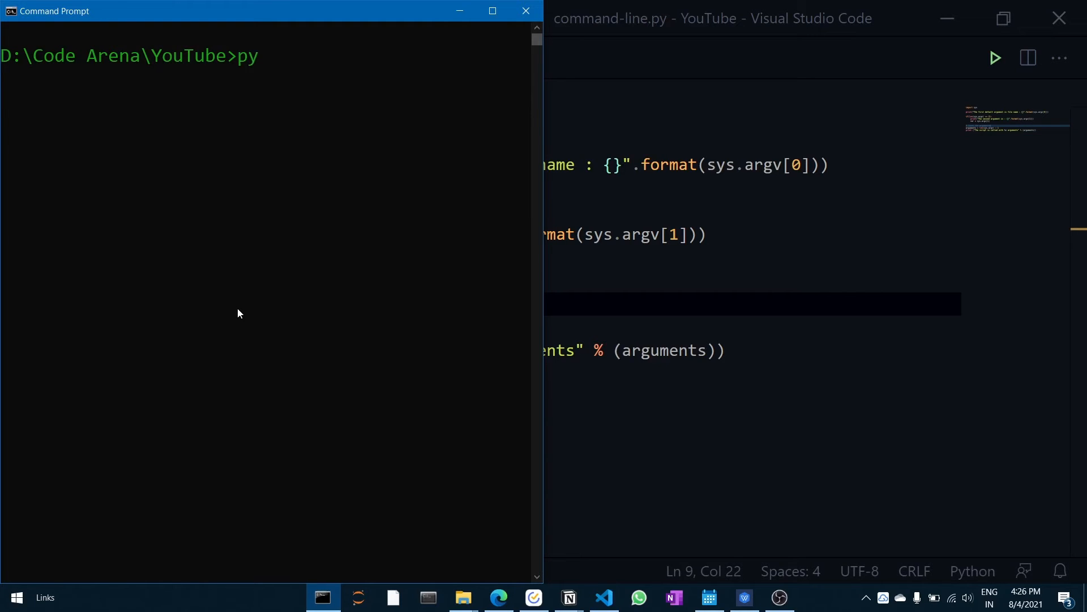
type("thon")
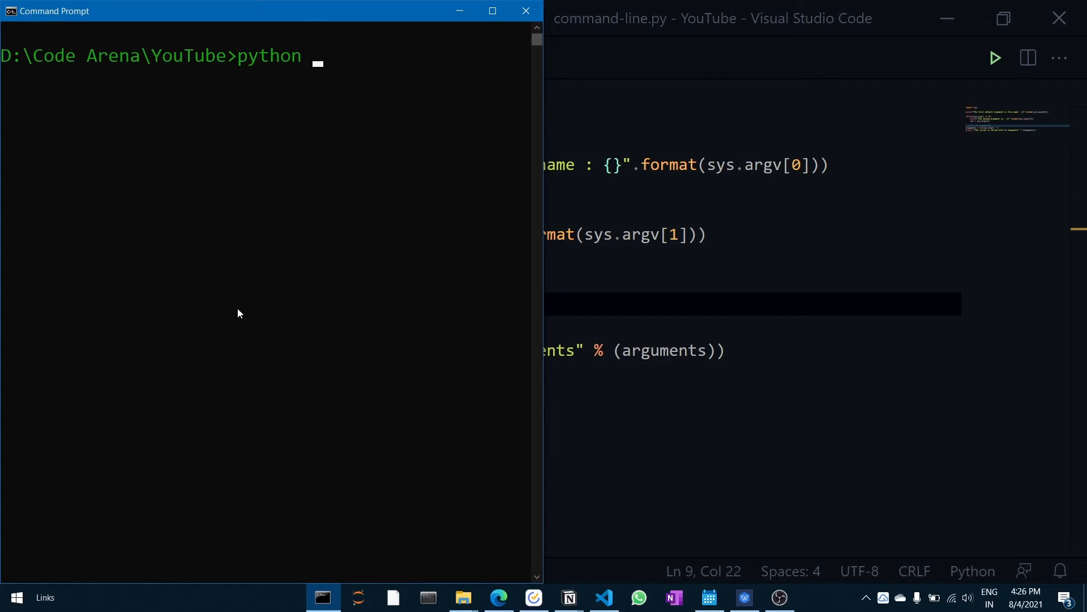
type("command-line.py")
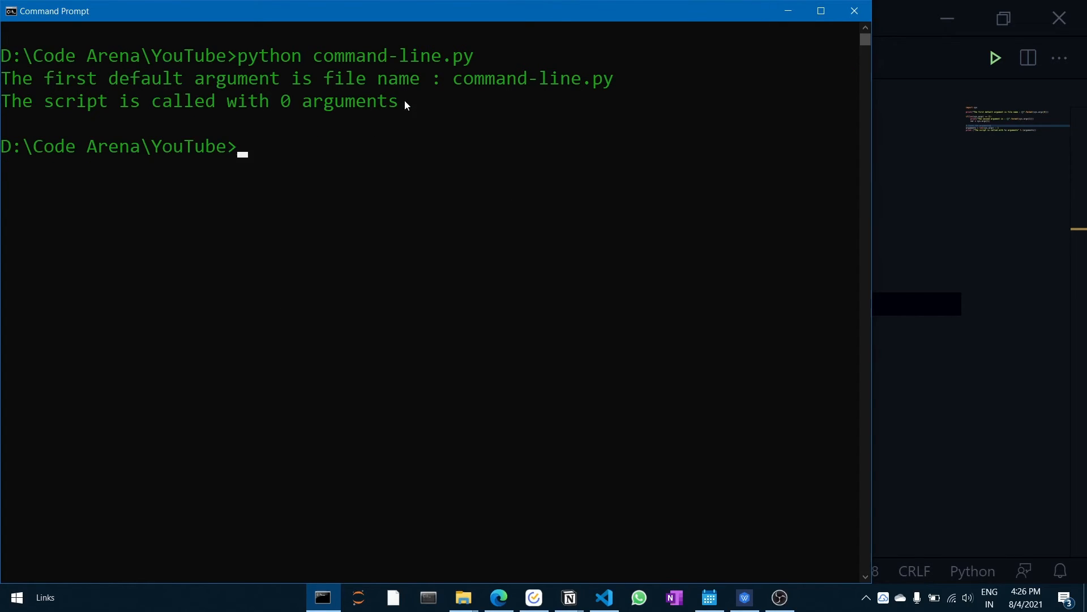
mouse_move(589, 96)
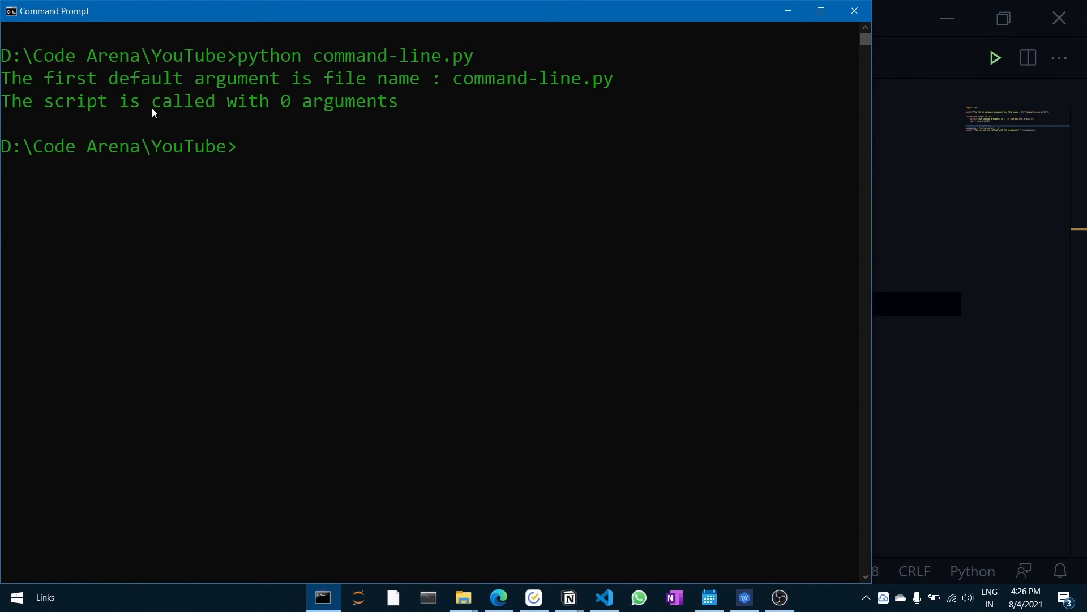
mouse_move(412, 107)
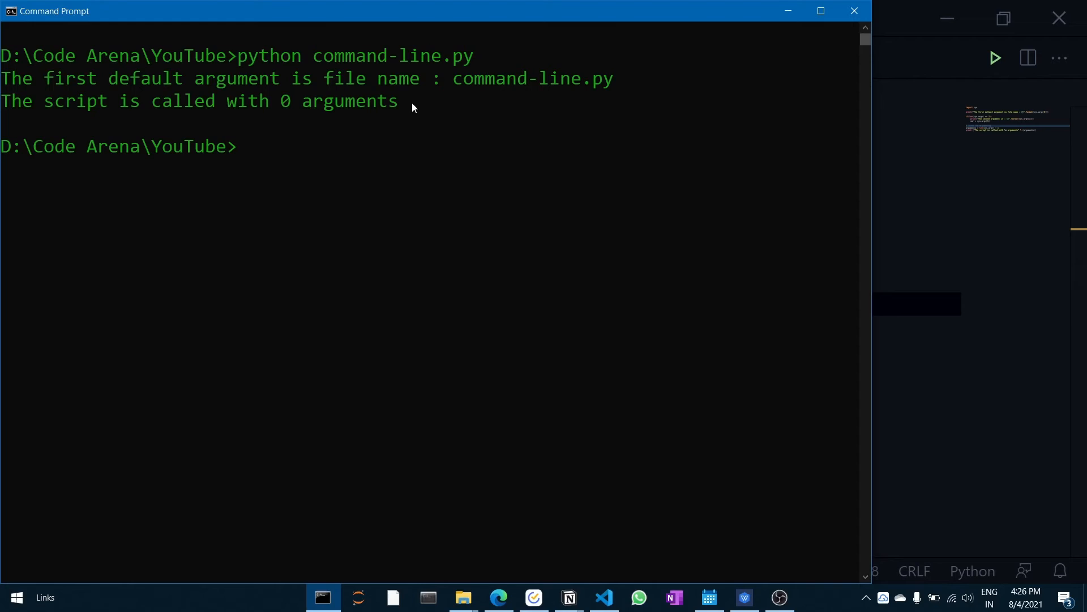
mouse_move(742, 108)
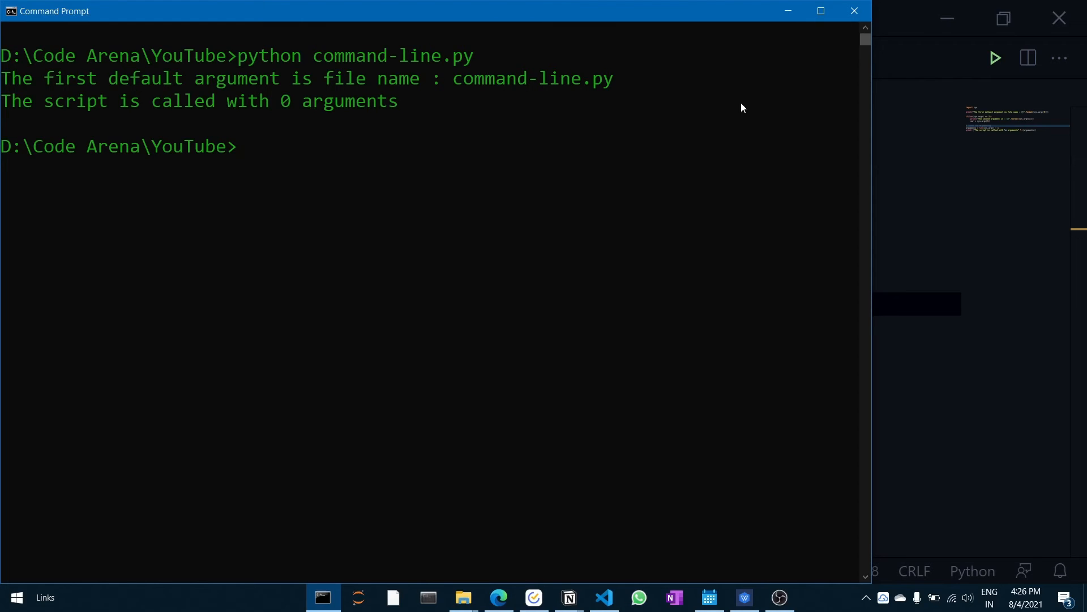
type("python command-line.py")
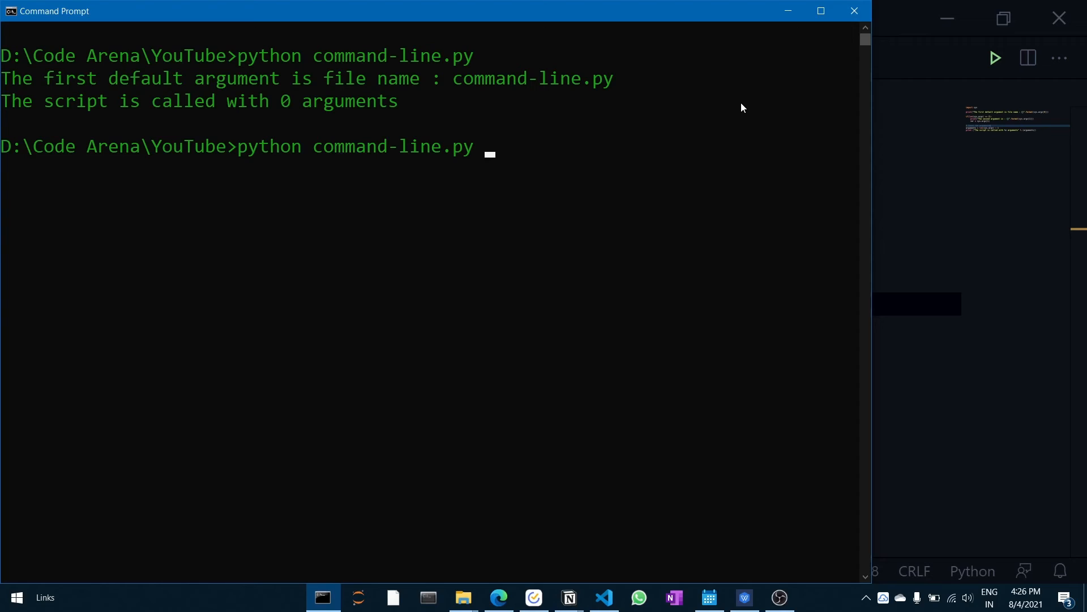
Run 'python command-line.py "Python"', printing the file name, Python and 1 argument
type("\"")
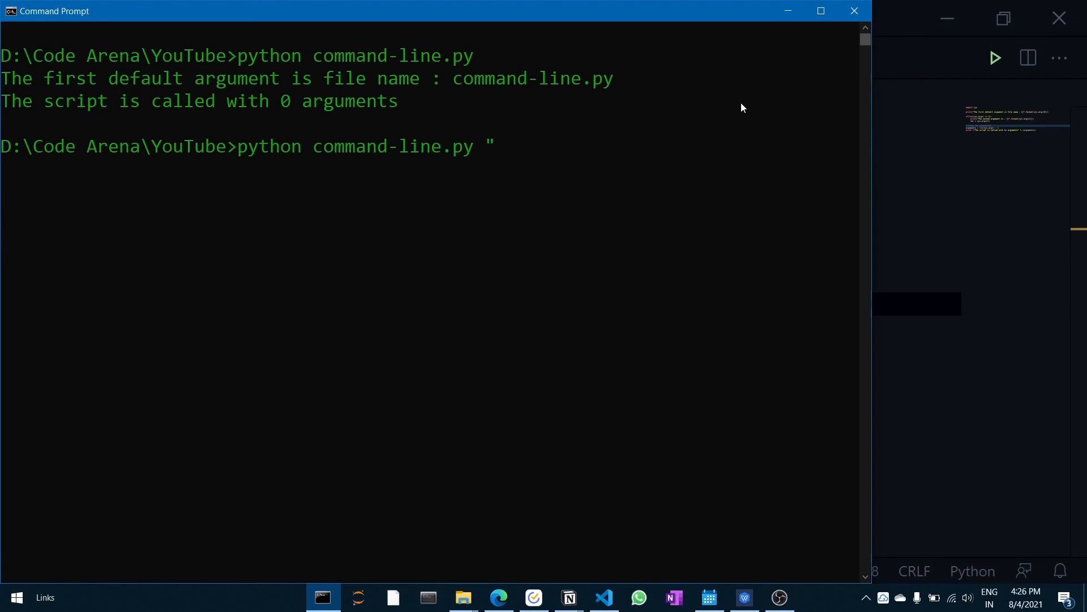
type("Python")
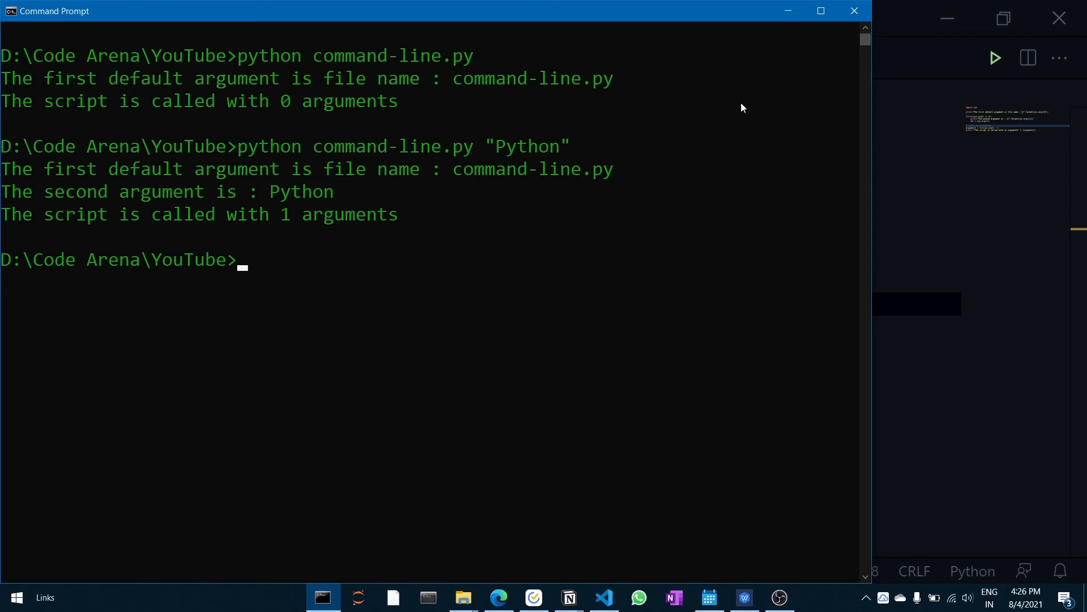
mouse_move(257, 174)
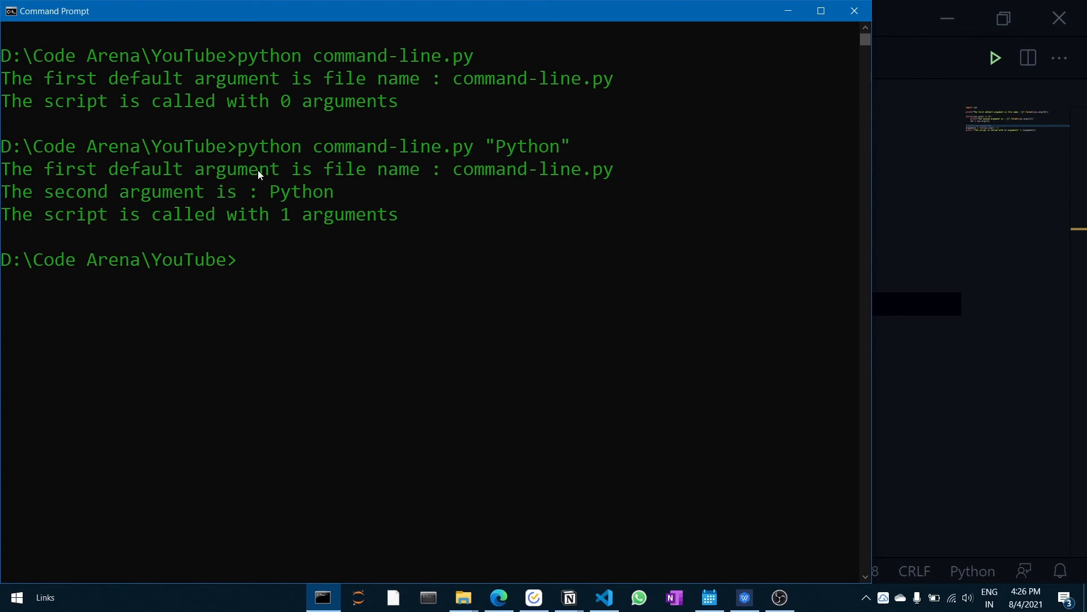
mouse_move(134, 194)
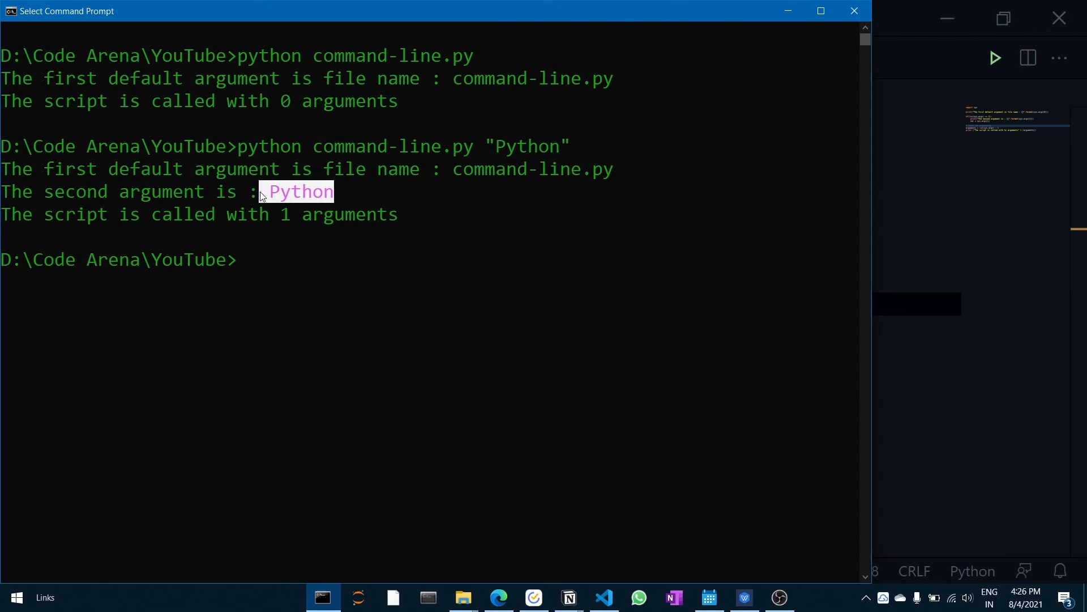
mouse_move(381, 226)
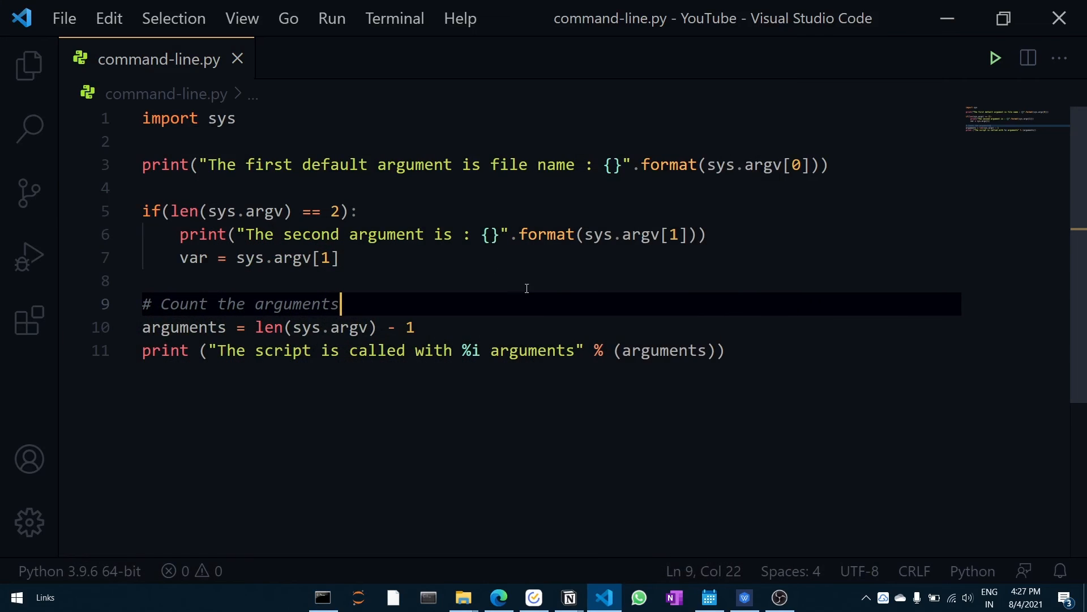
mouse_move(496, 293)
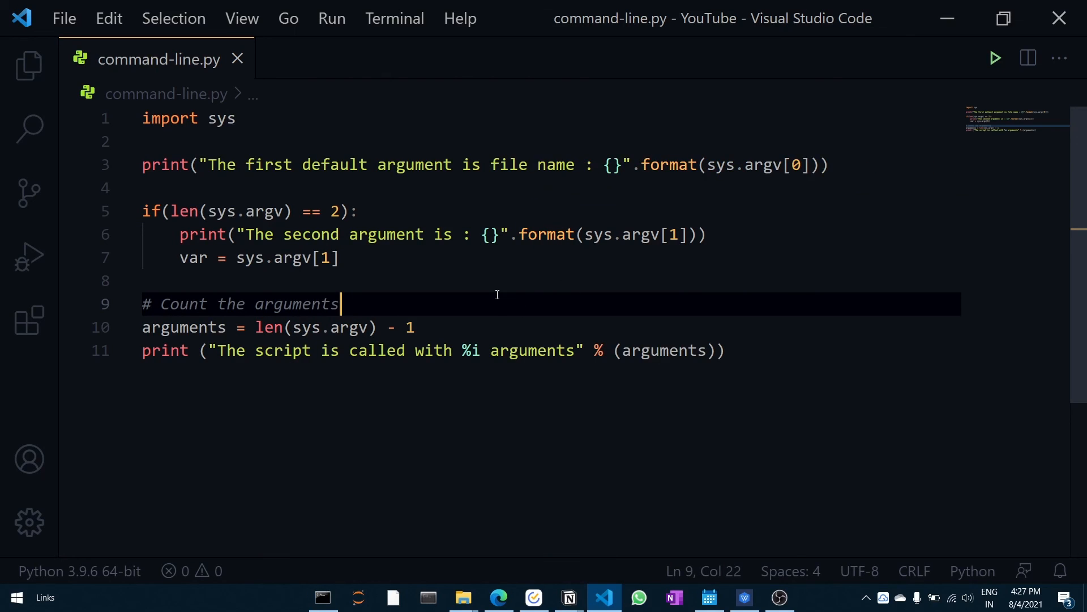